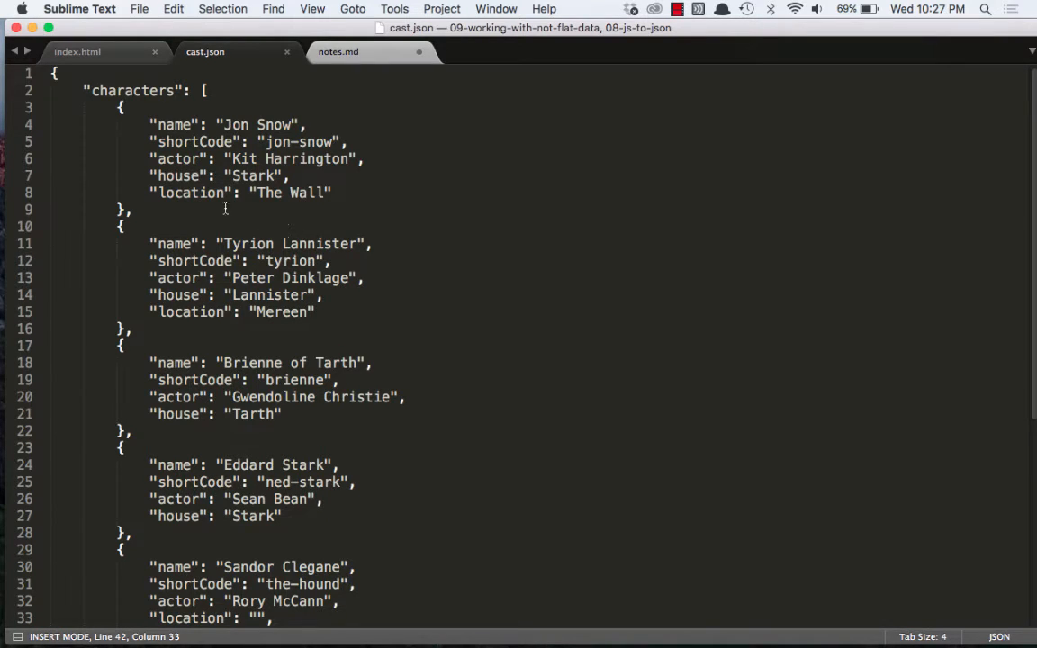
- Replace Jon Snow's "Stark" house value with an object of name Stark, seat Winterfell and words
double_click(178, 176)
type("{")
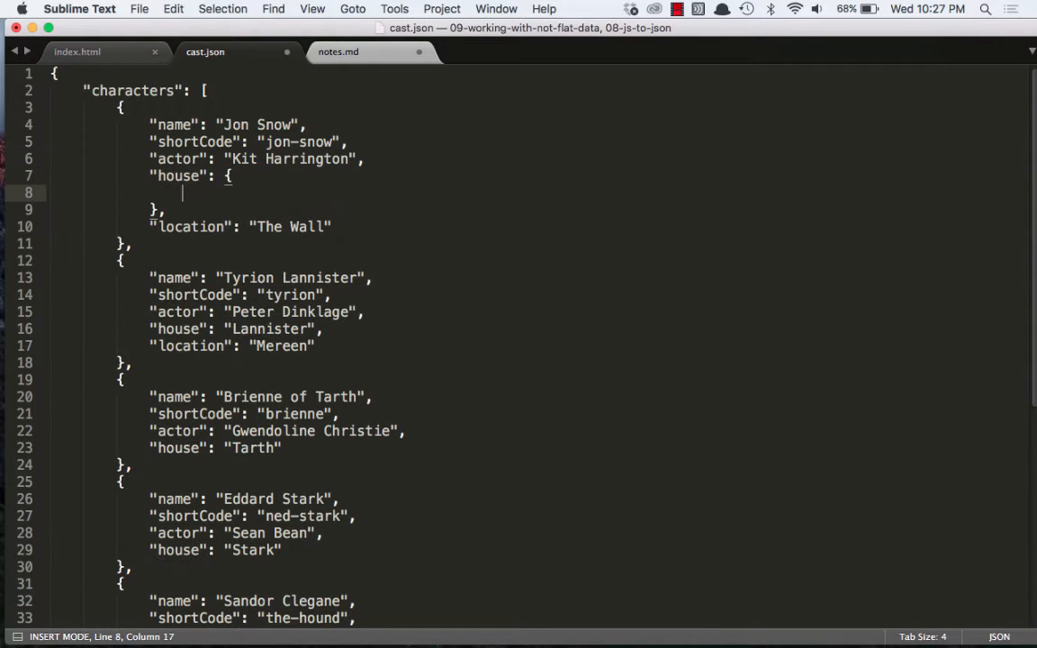
type("\"name\"")
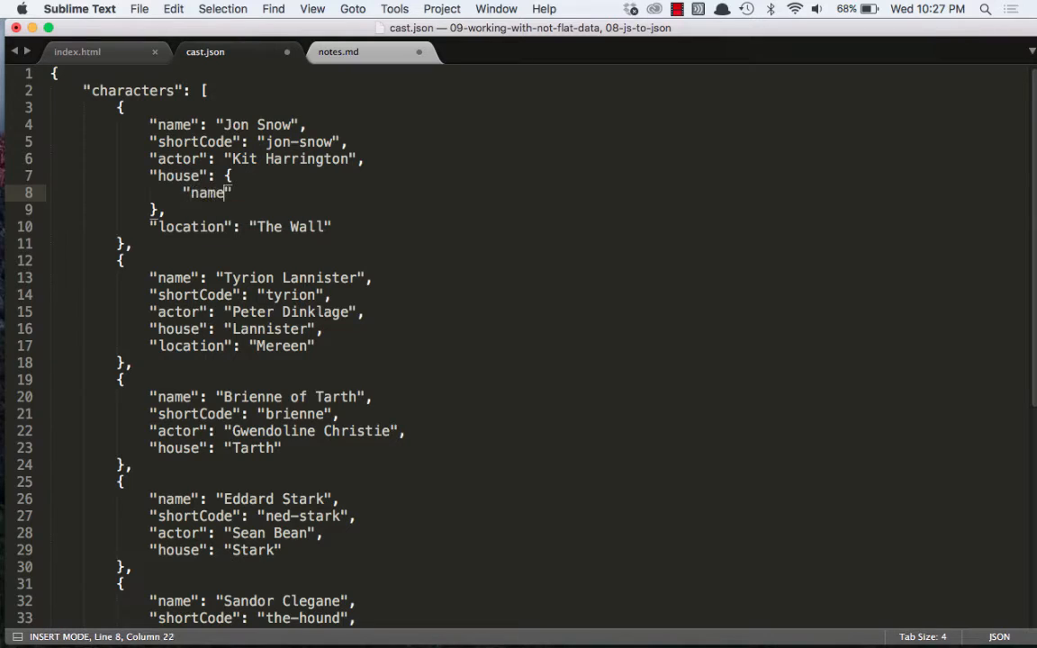
type("Stark\",")
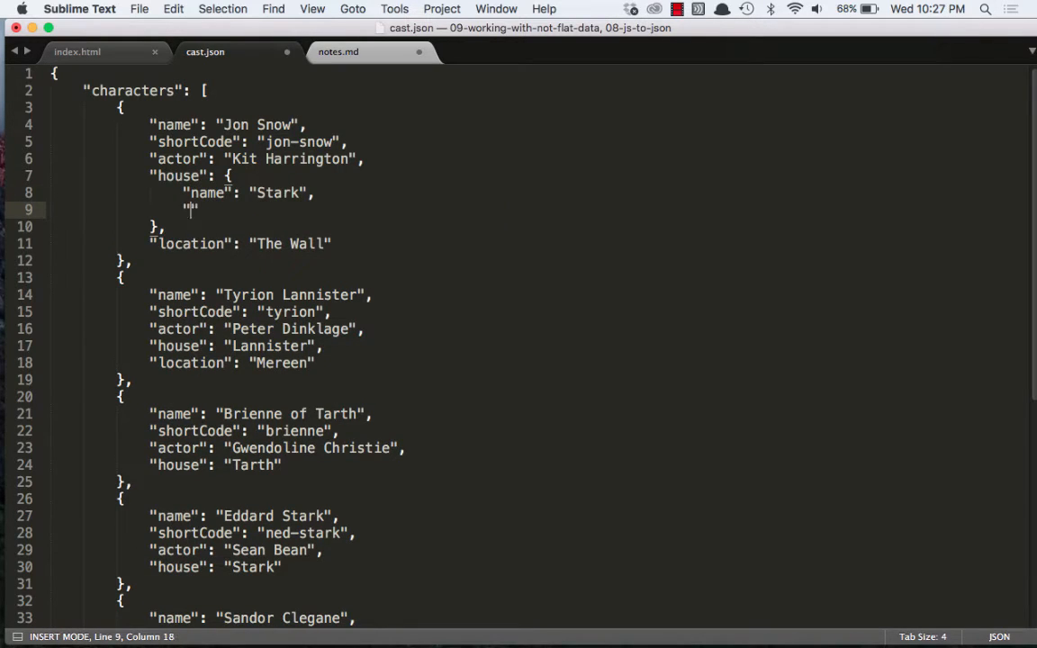
type("seat")
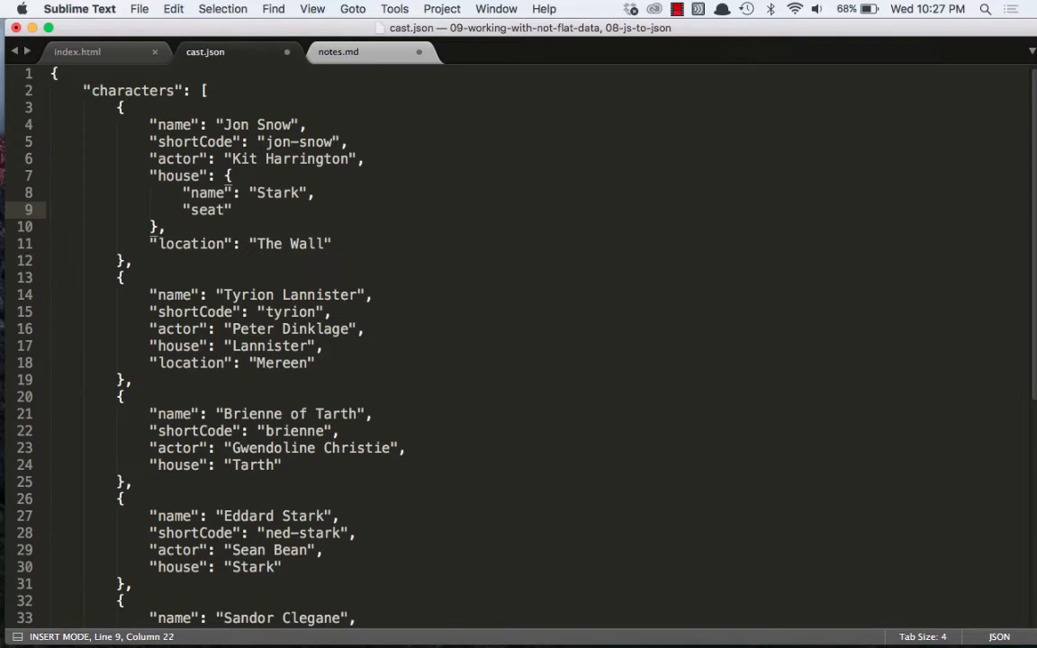
type("W\"")
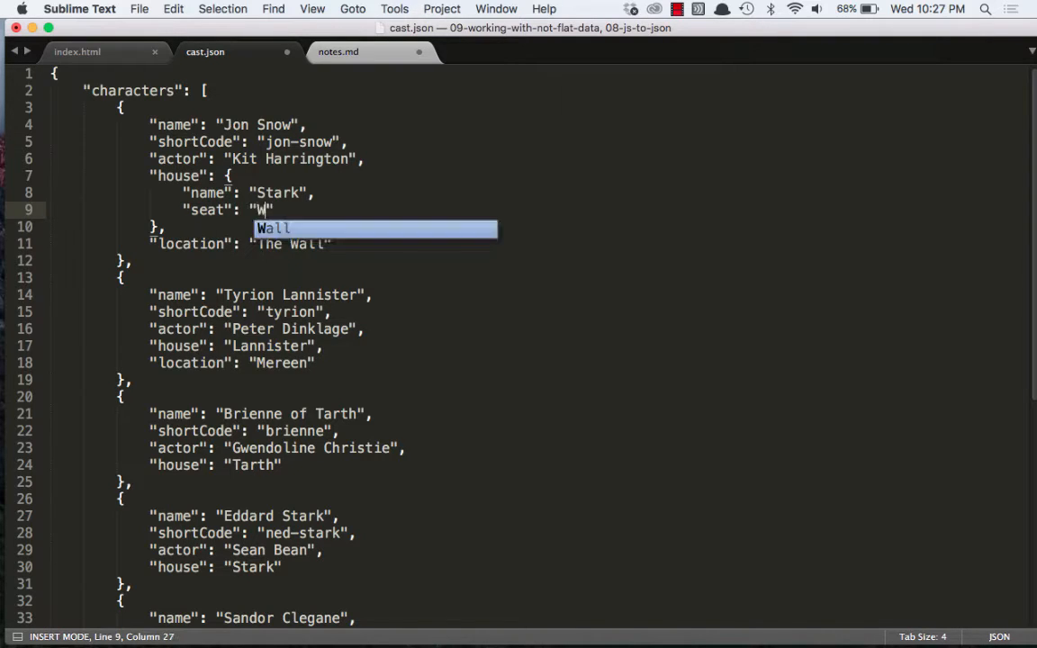
type("interfell")
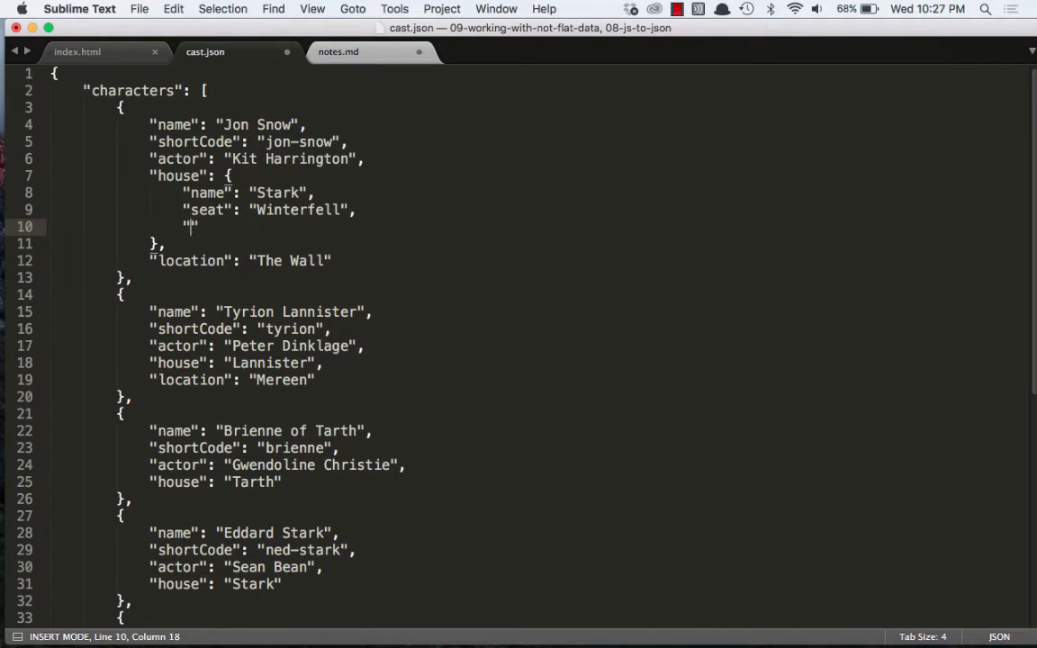
type("words\"")
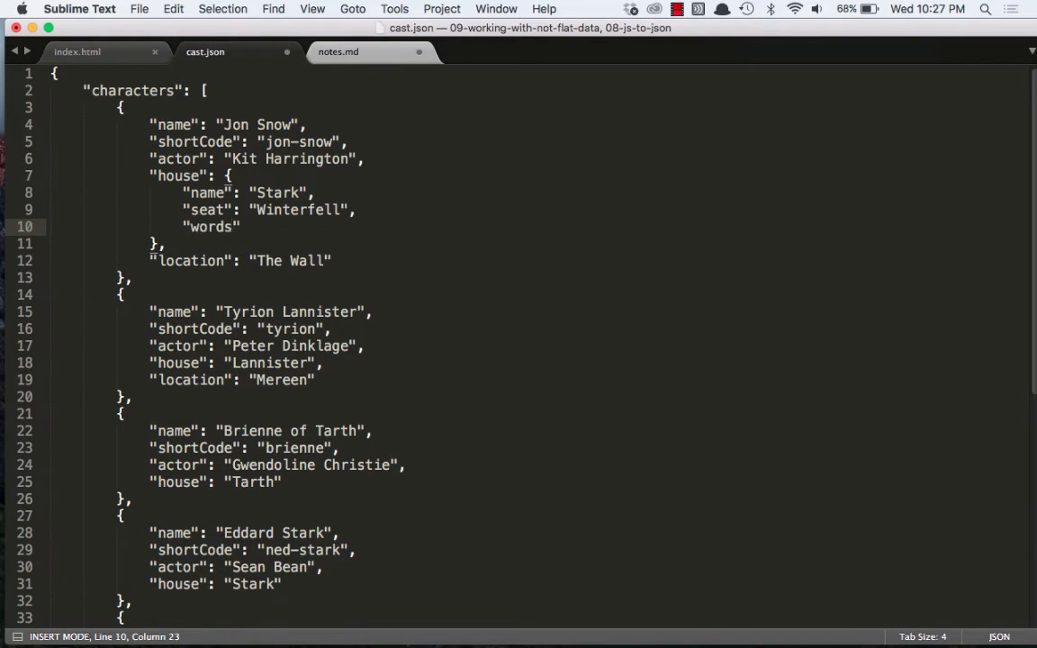
type("Win")
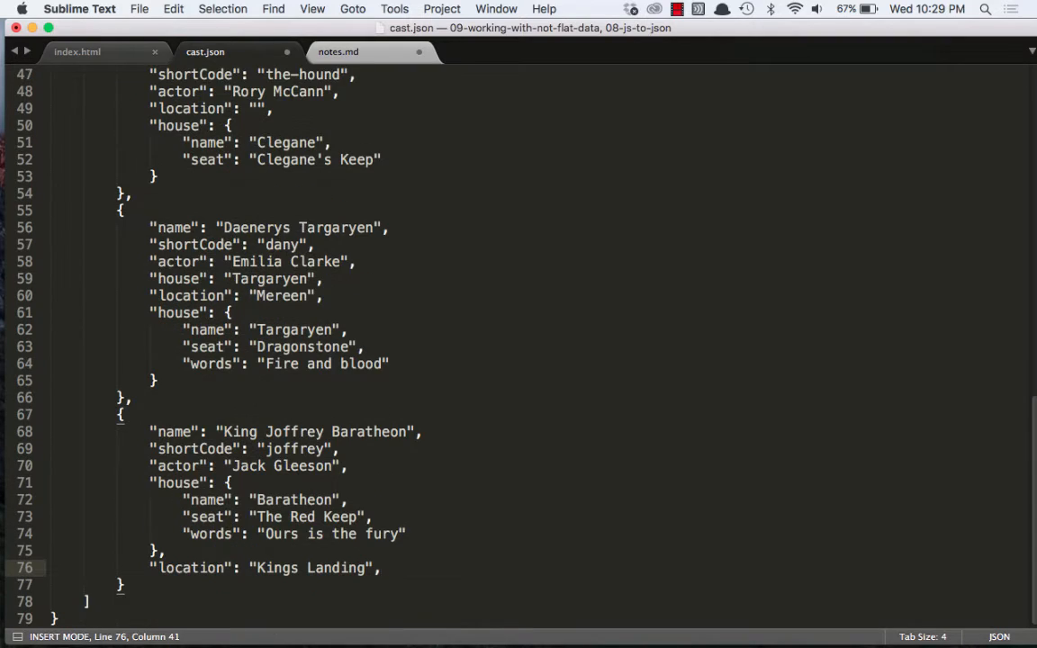
- Continue at the end of Joffrey's location line to add his house object
left_click(78, 50)
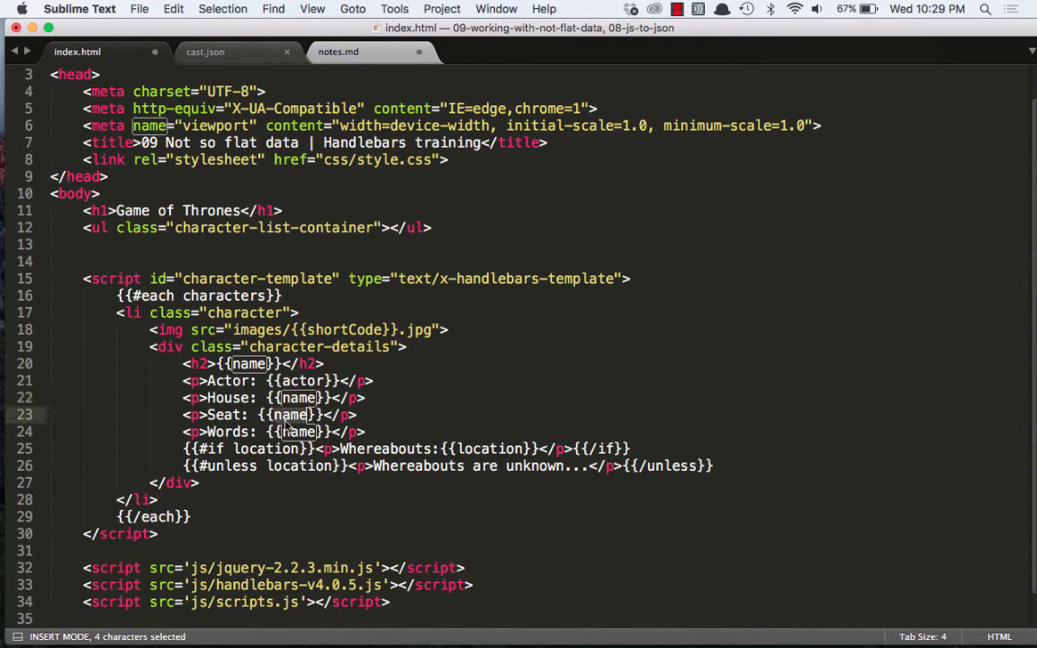
- Change the House, Seat and Words placeholders to {{house.name}}, {{house.seat}} and {{house.words}}
type("seat")
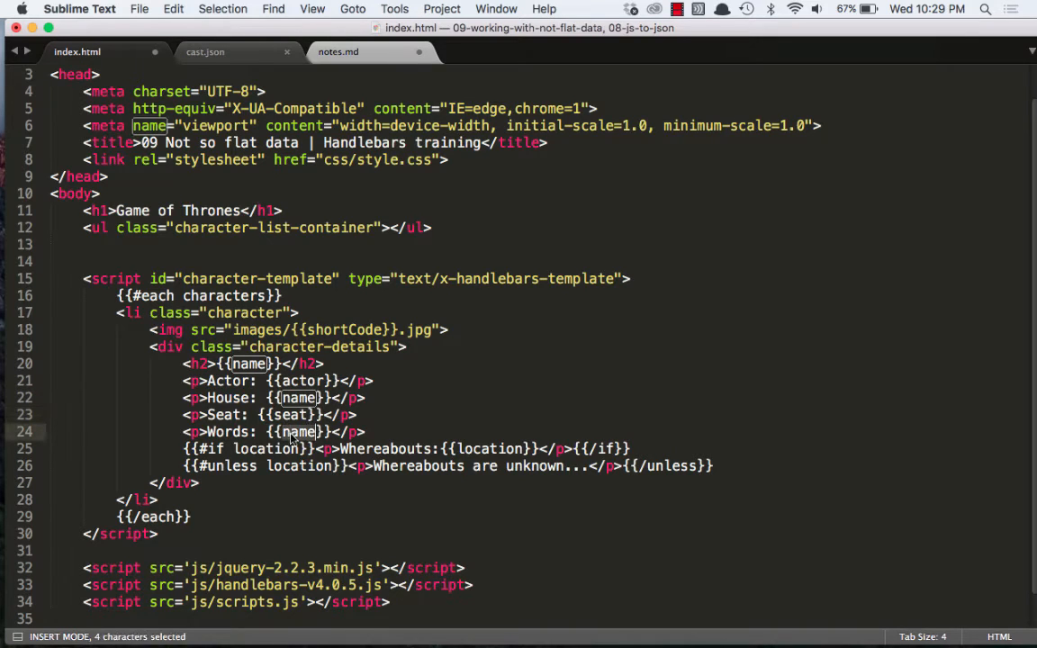
type("words")
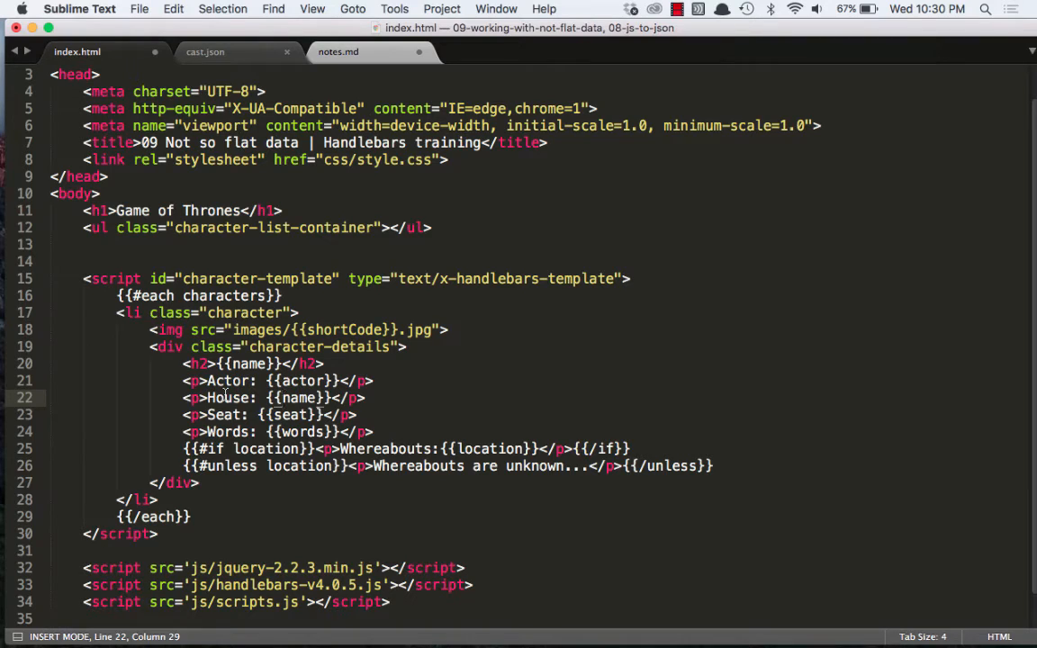
type("house.")
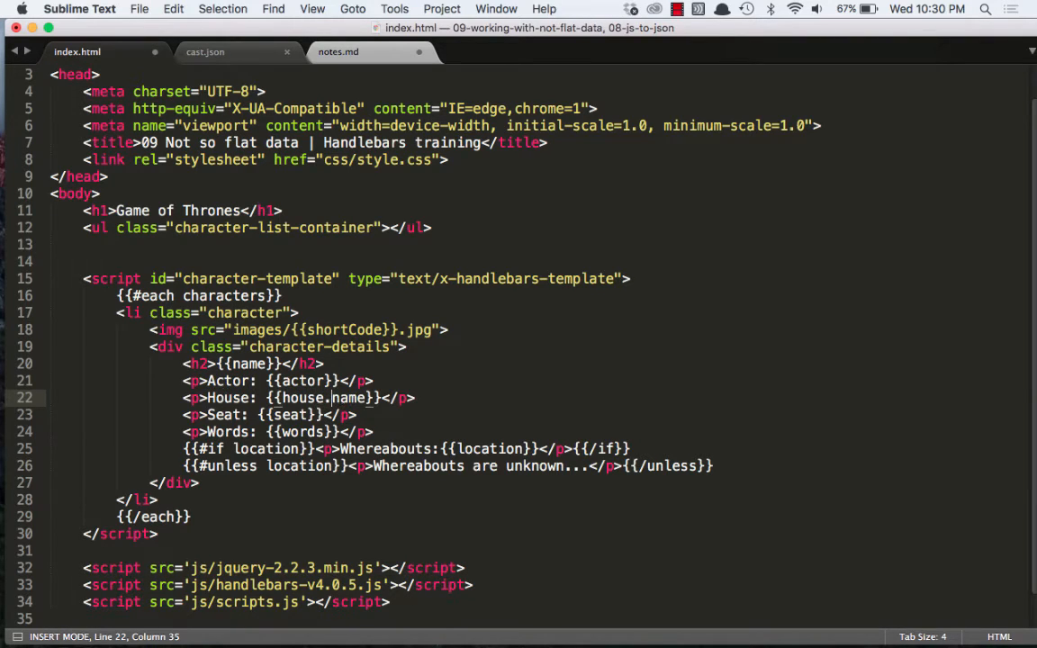
type("house.")
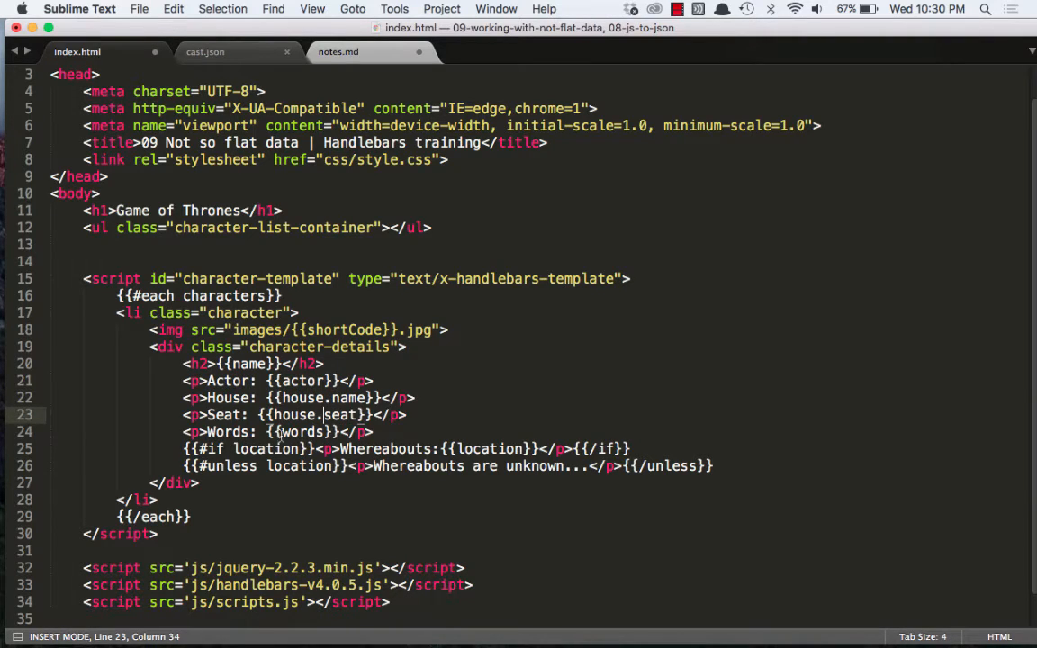
type("house.")
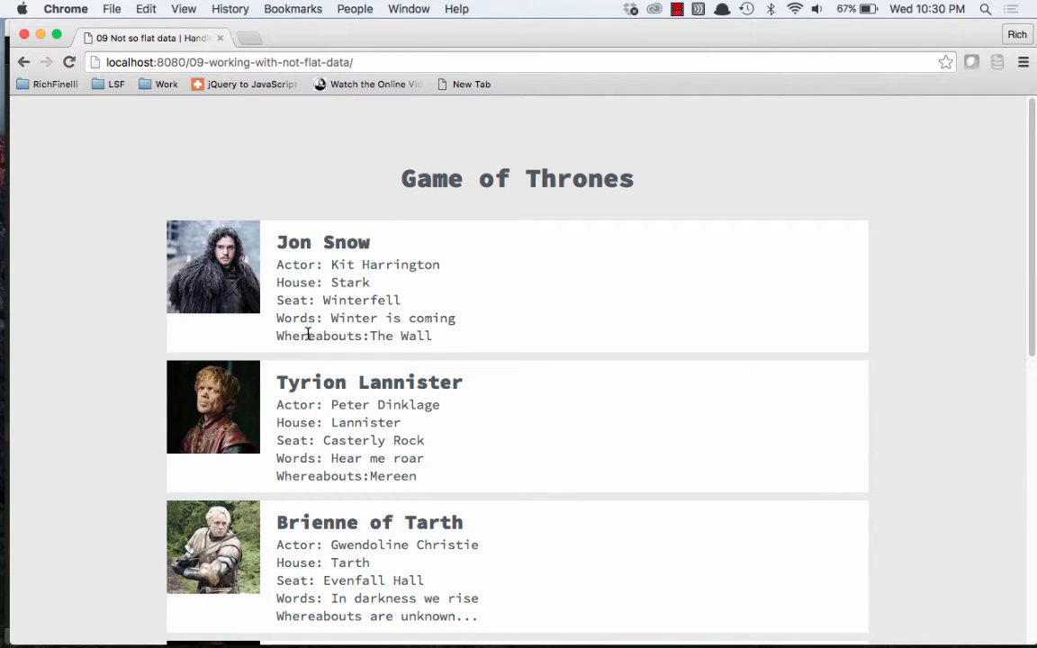
- Switch to Chrome to reload the character page with the new house fields
key("cmd+tab")
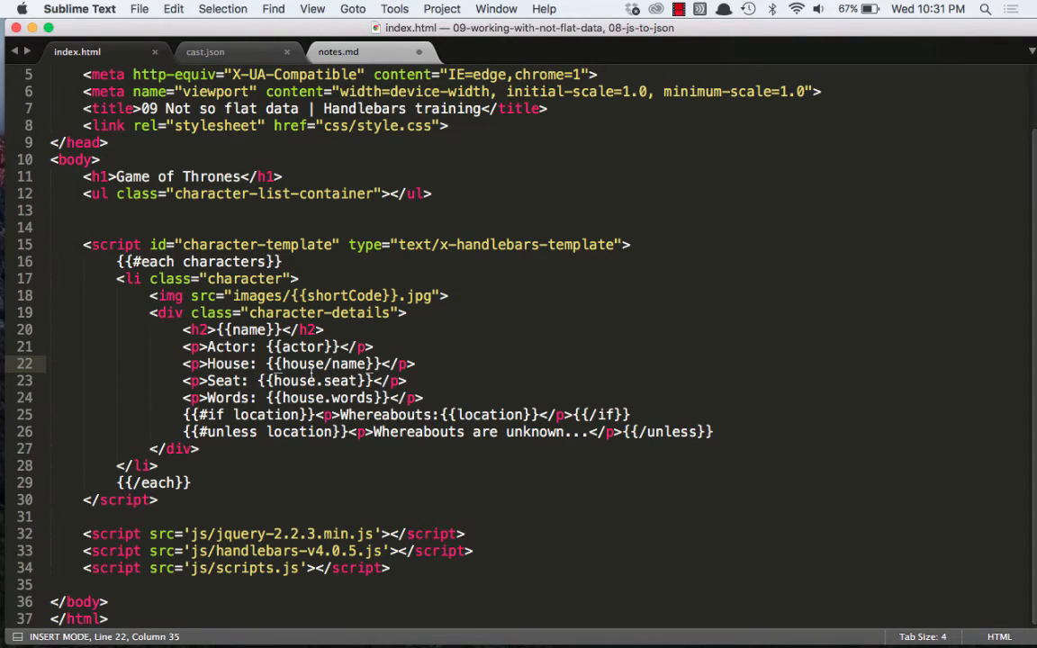
- Start a {{#with house}} block on a new line above the House line
key("backspace")
type("{")
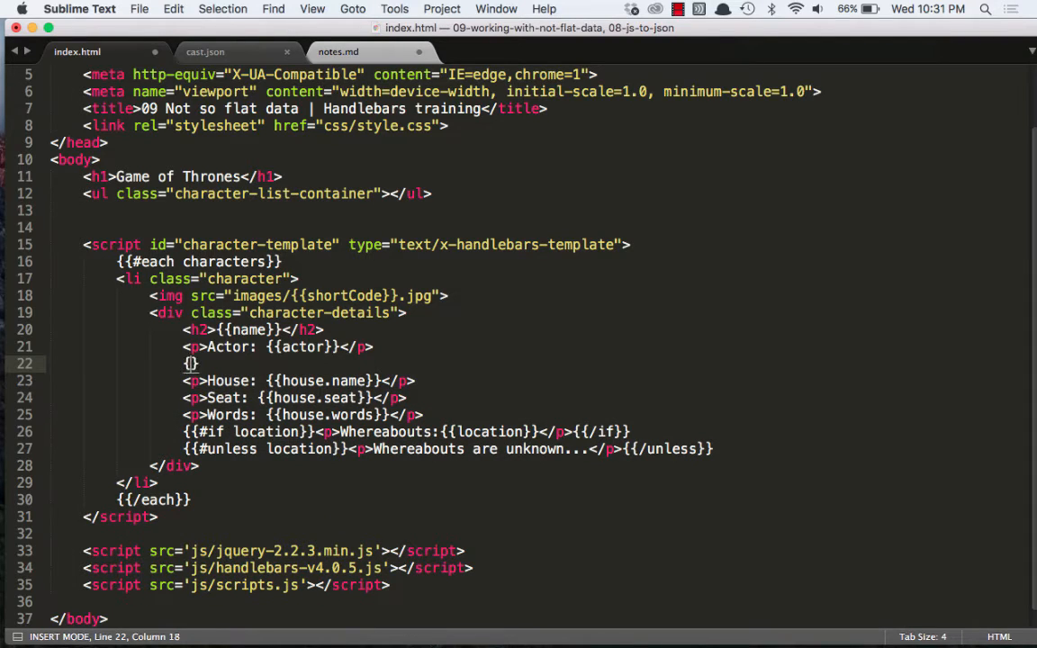
type("{#wit")
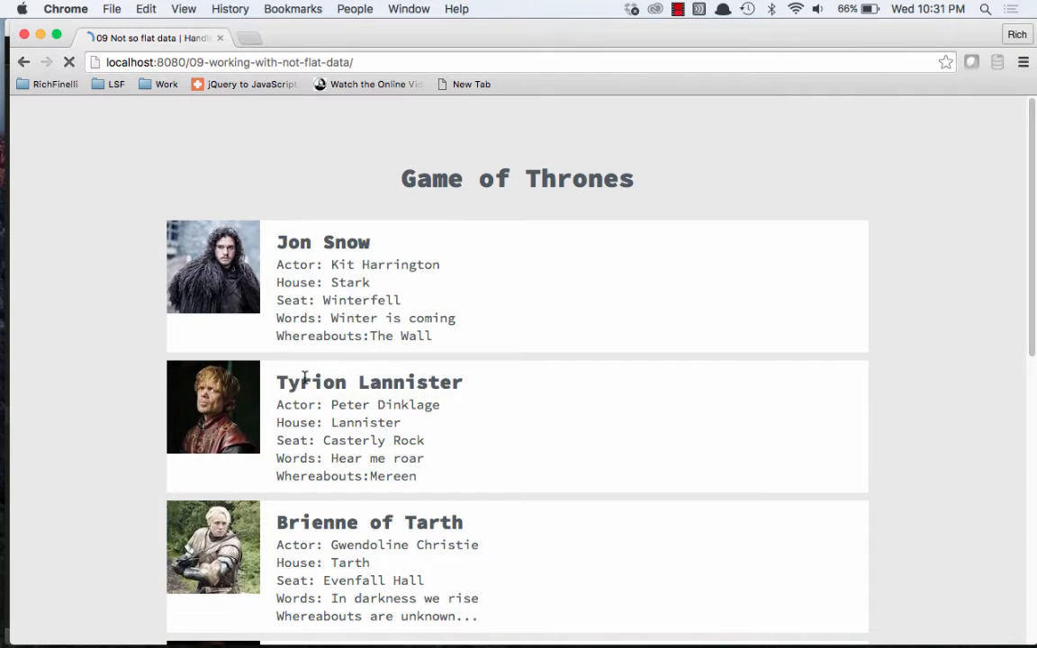
- Reload the Chrome page to test the with-block output
left_click(68, 61)
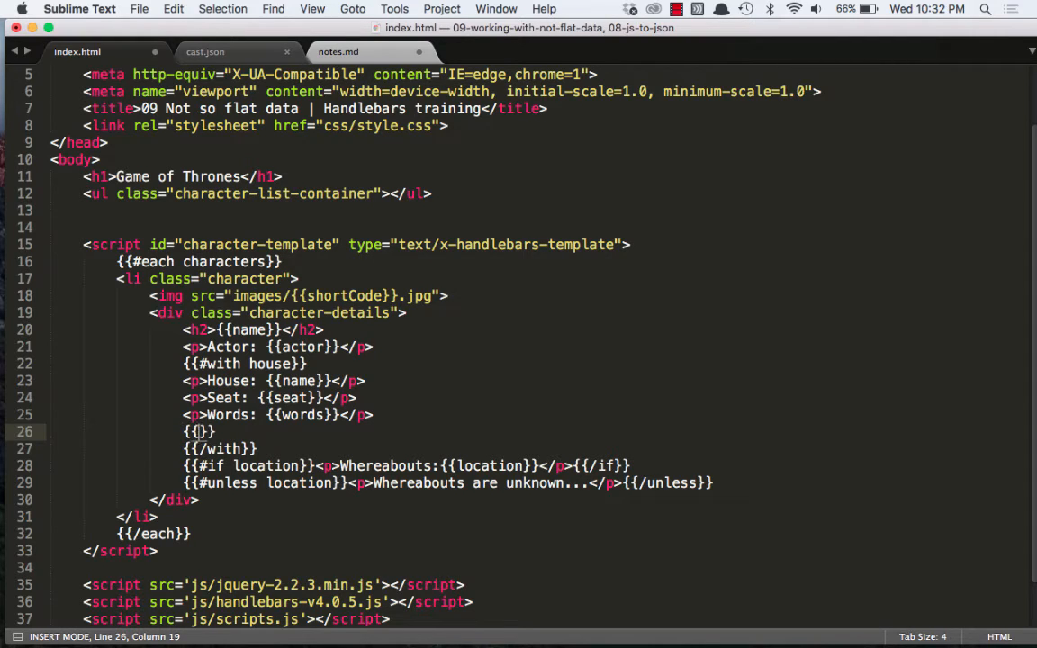
- Add a {{name}} line before {{/with}}, save with Cmd+S and return to Chrome
type("name")
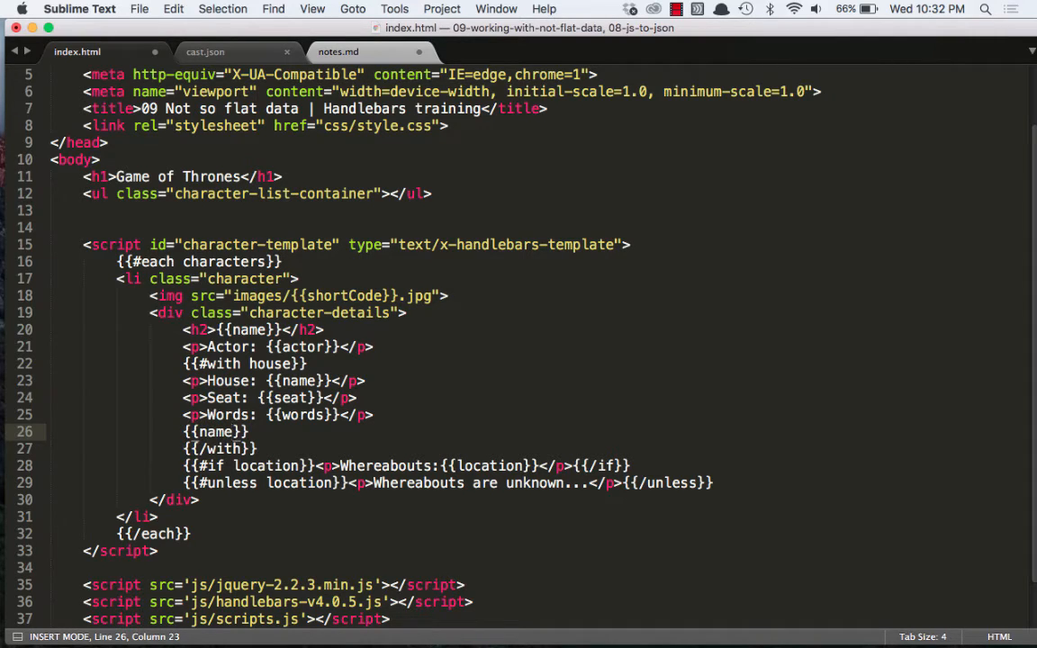
key("cmd+s")
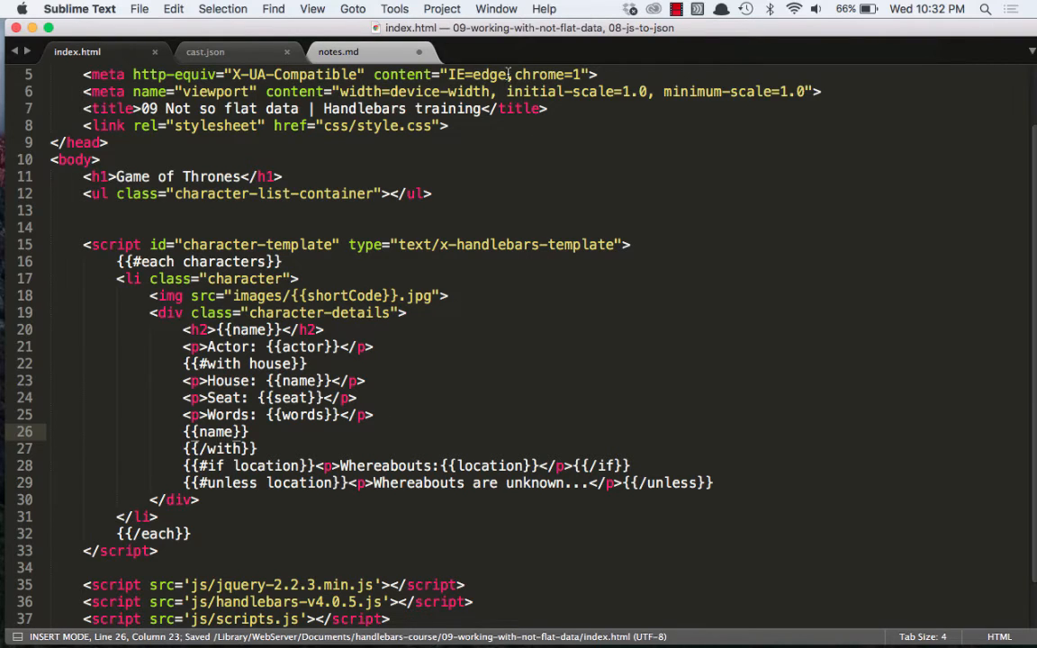
left_click(205, 51)
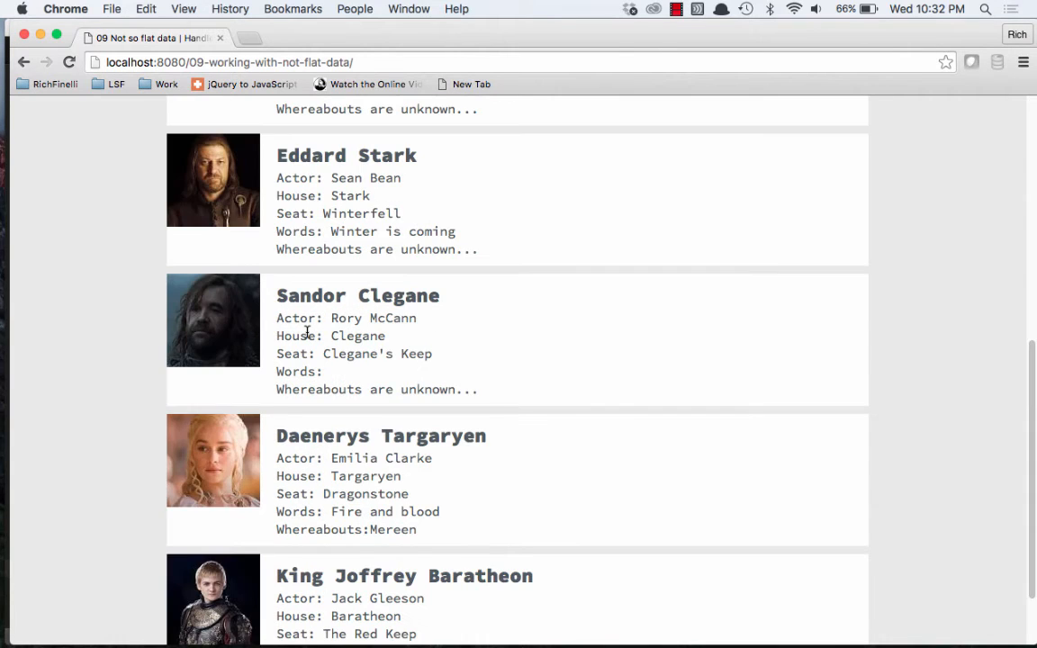
- Scroll down the reloaded cards to see the house name on the extra line under Words
scroll("down", 3)
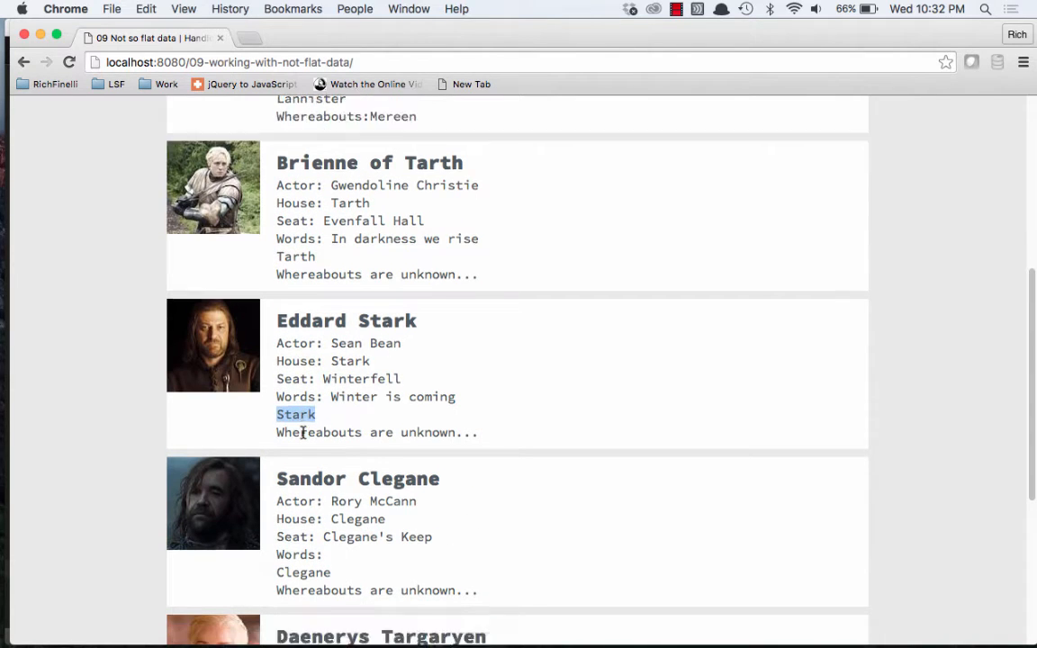
scroll("down", 3)
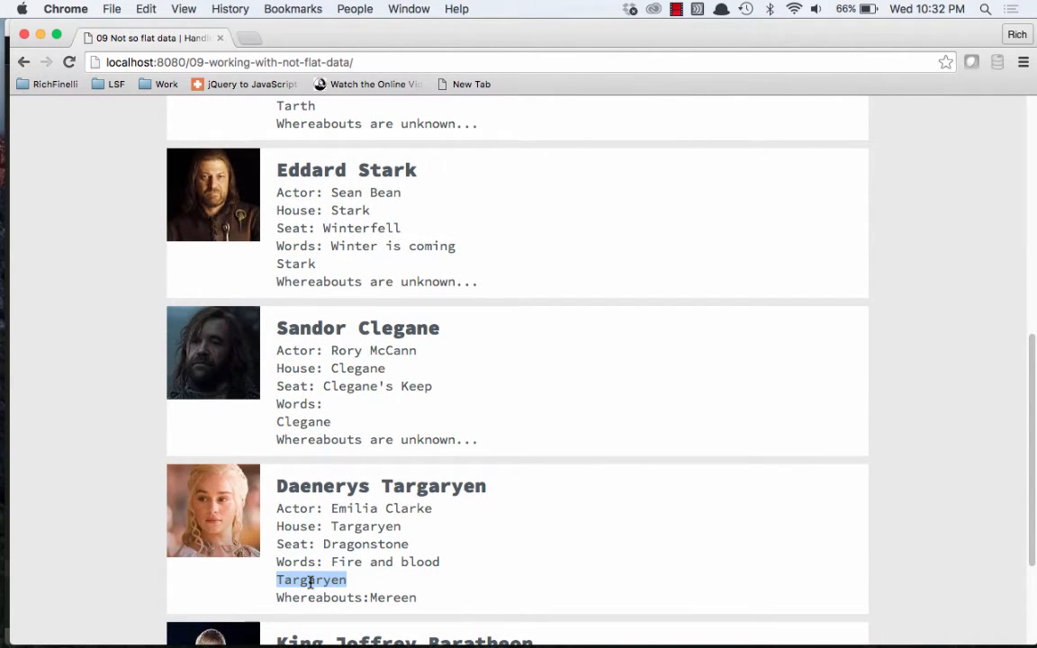
mouse_move(310, 594)
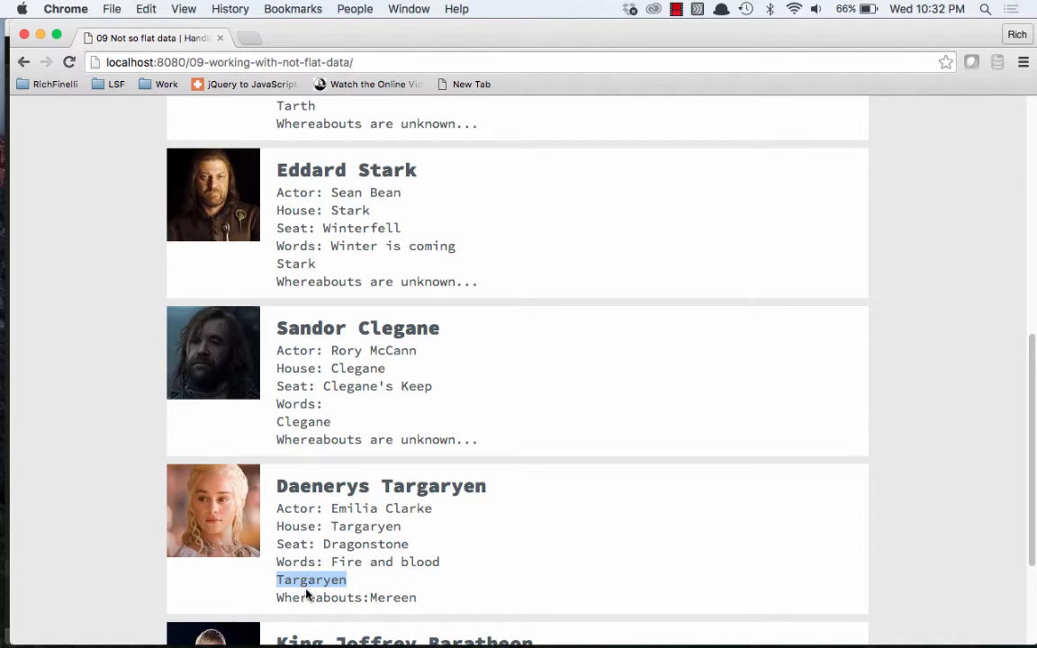
mouse_move(346, 526)
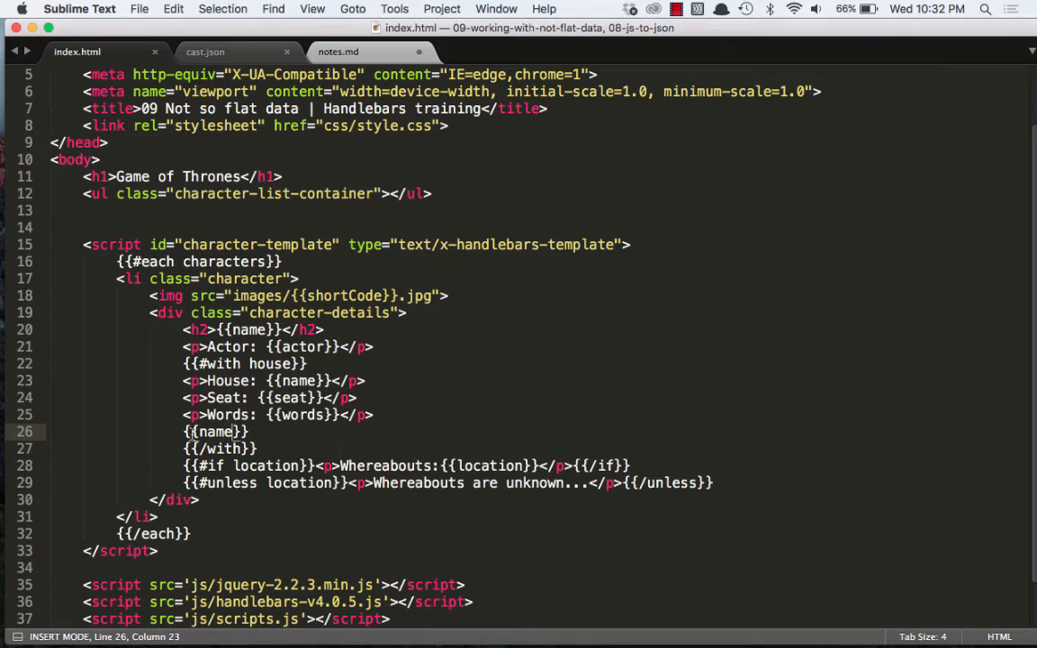
- Change the extra line to {{../name}} and highlight the name key in cast.json to compare
type("..")
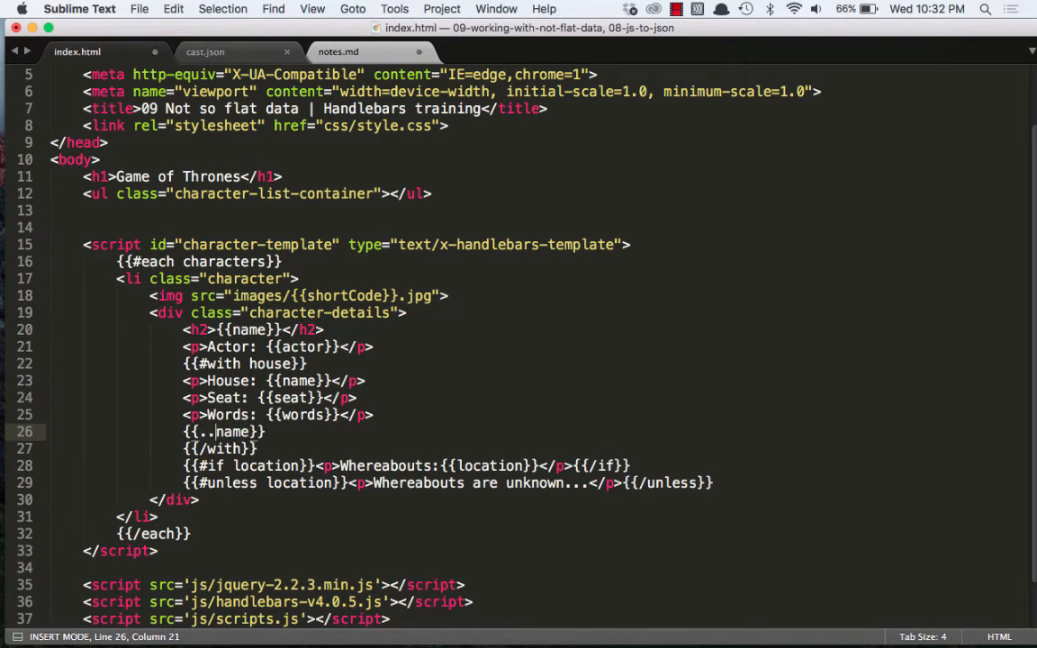
type("/")
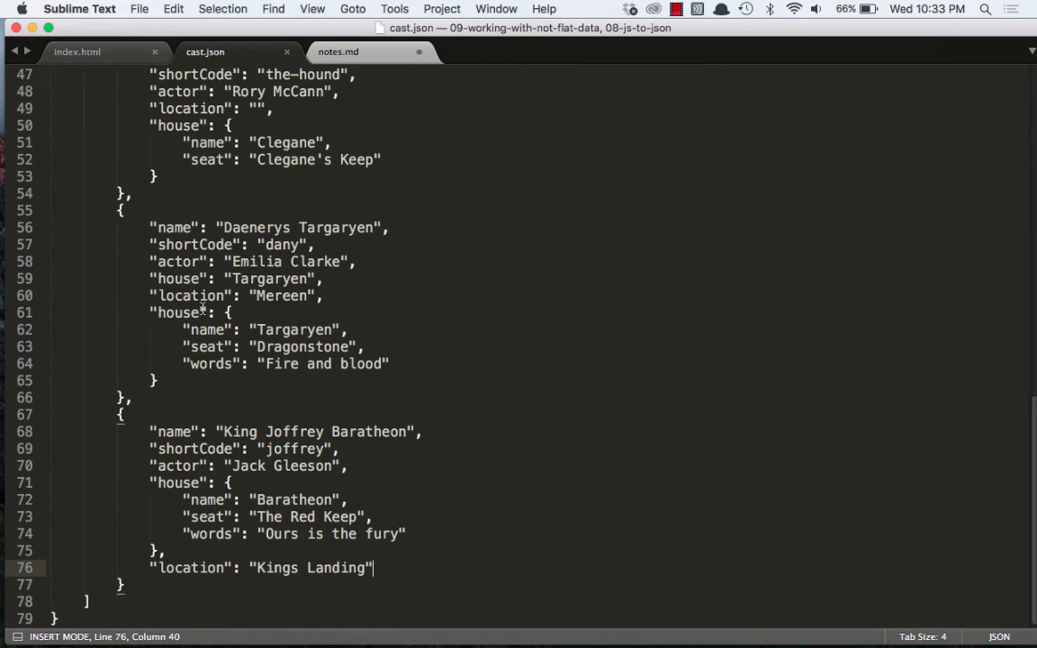
double_click(207, 330)
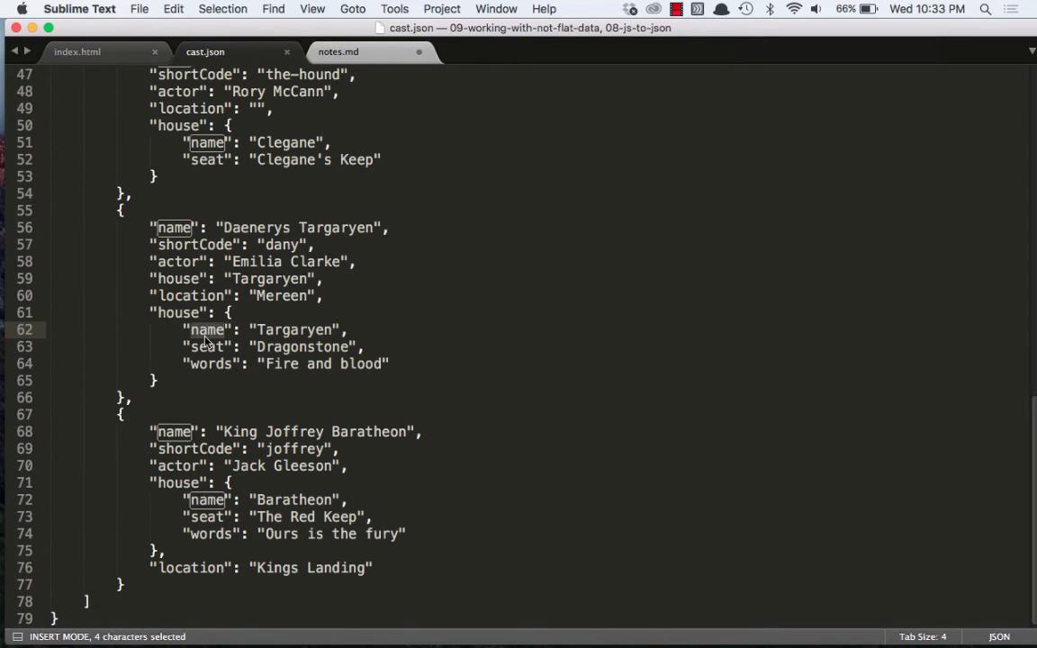
mouse_move(207, 338)
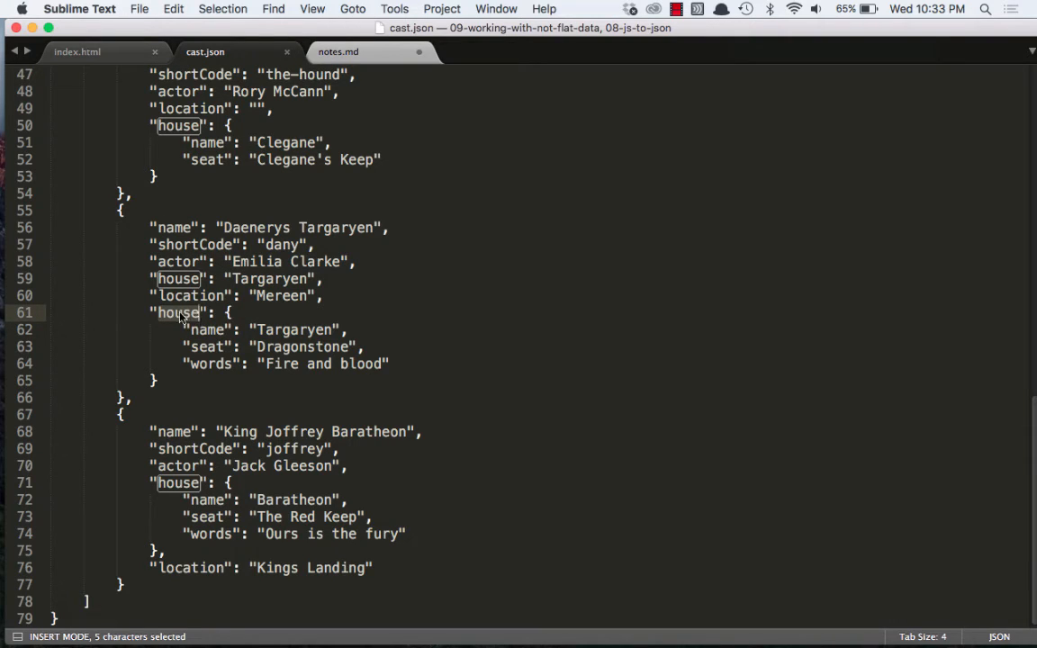
mouse_move(177, 262)
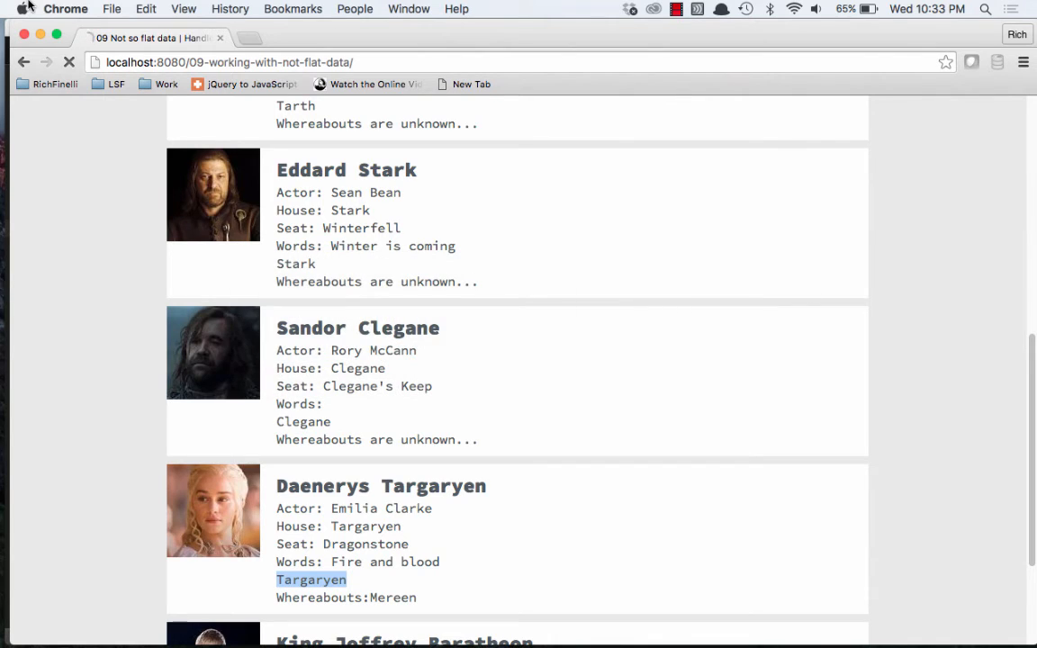
- Scroll up and select the Jon Snow line in the first card to inspect it
scroll("up", 3)
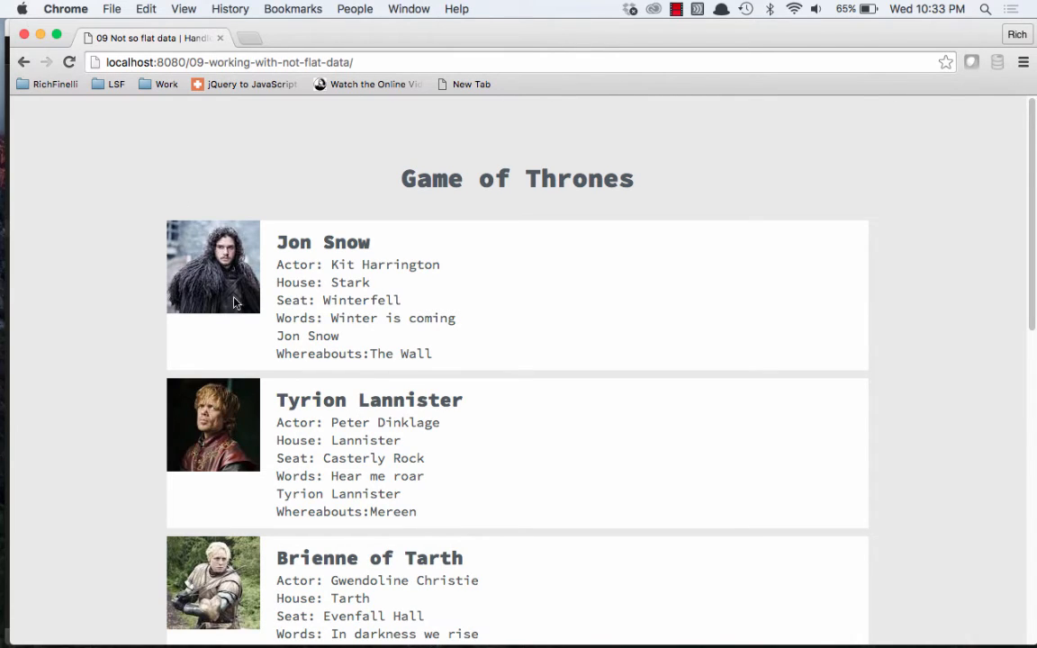
double_click(306, 336)
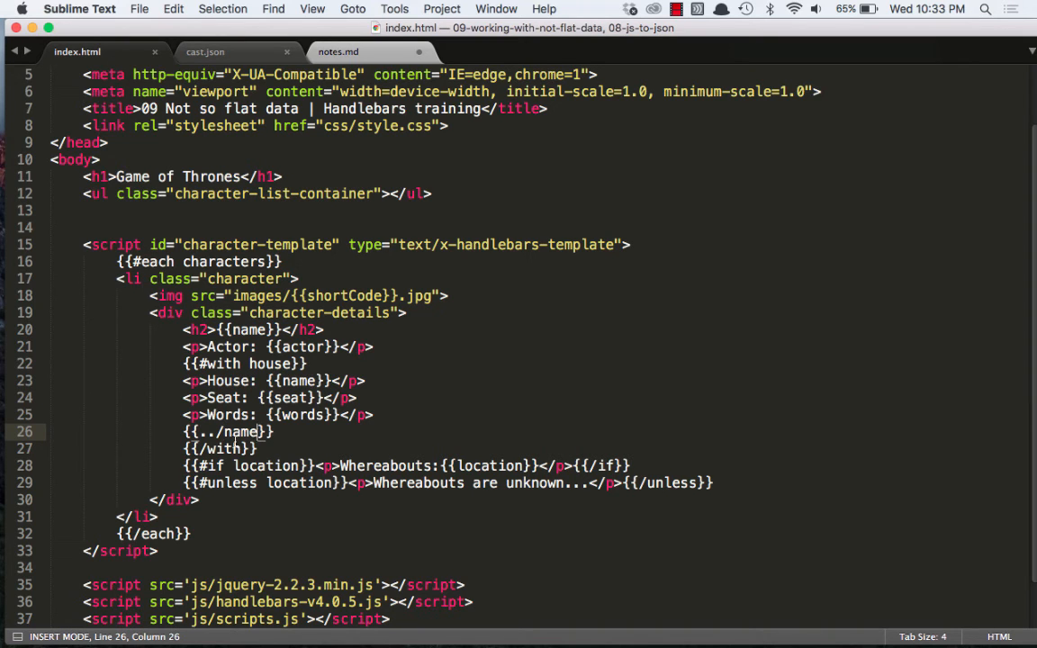
- Delete the {{../name}} line from the with block and begin an {{#if guard before House
type(".")
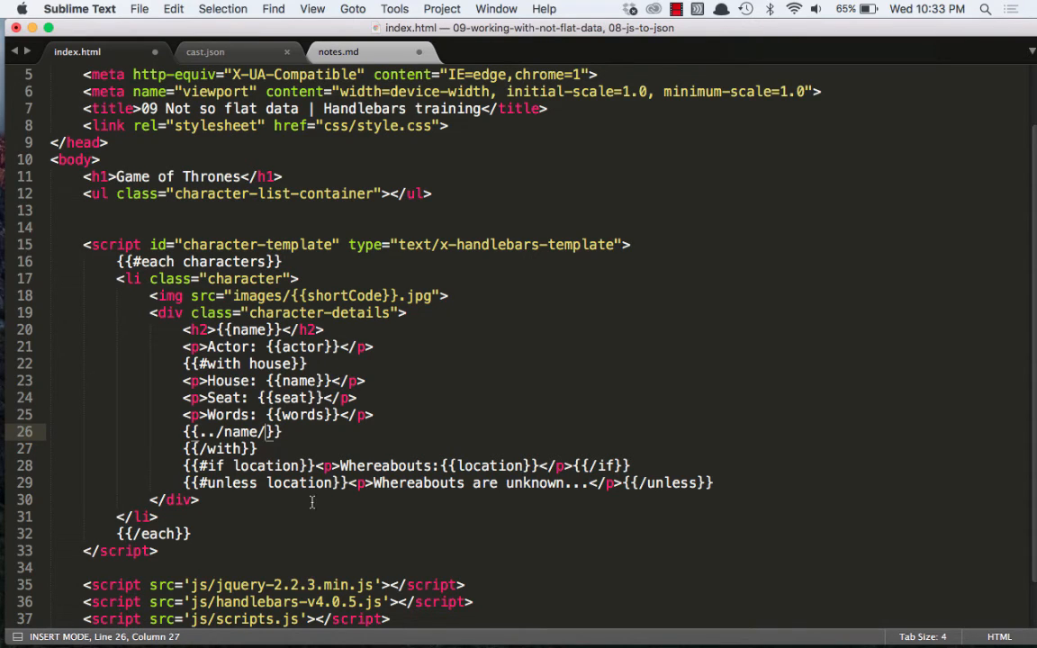
type("r")
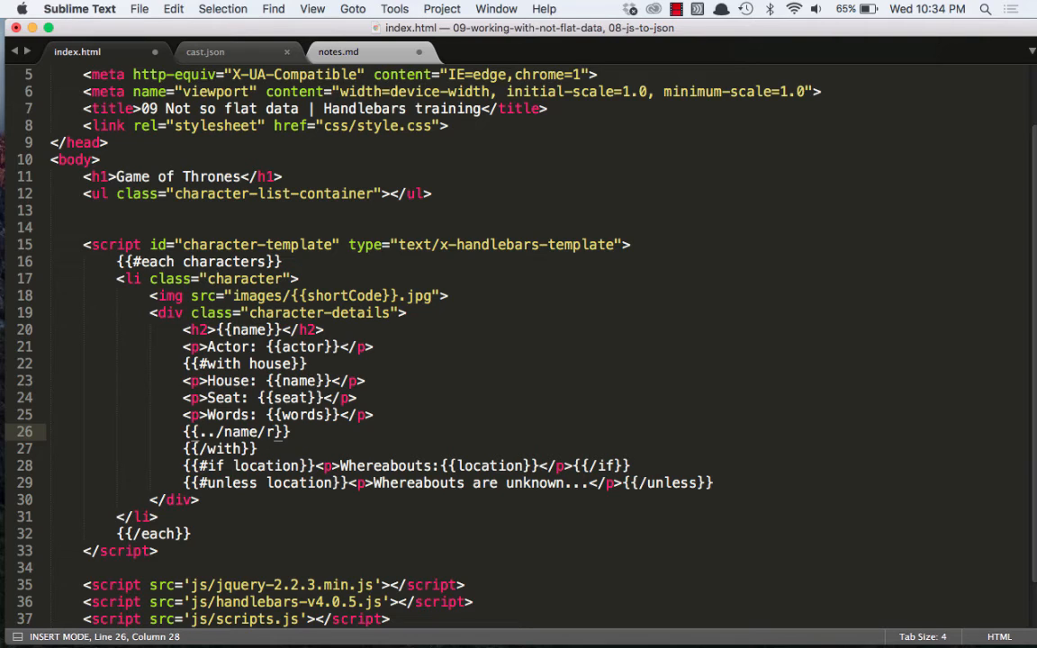
key("backspace")
type("{{#")
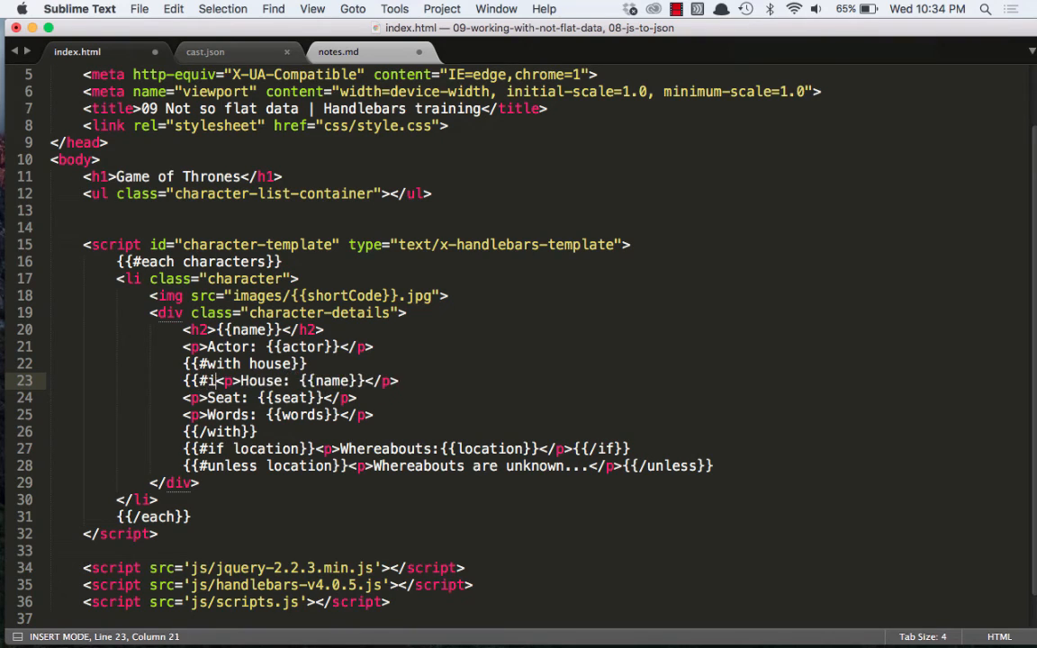
type("if")
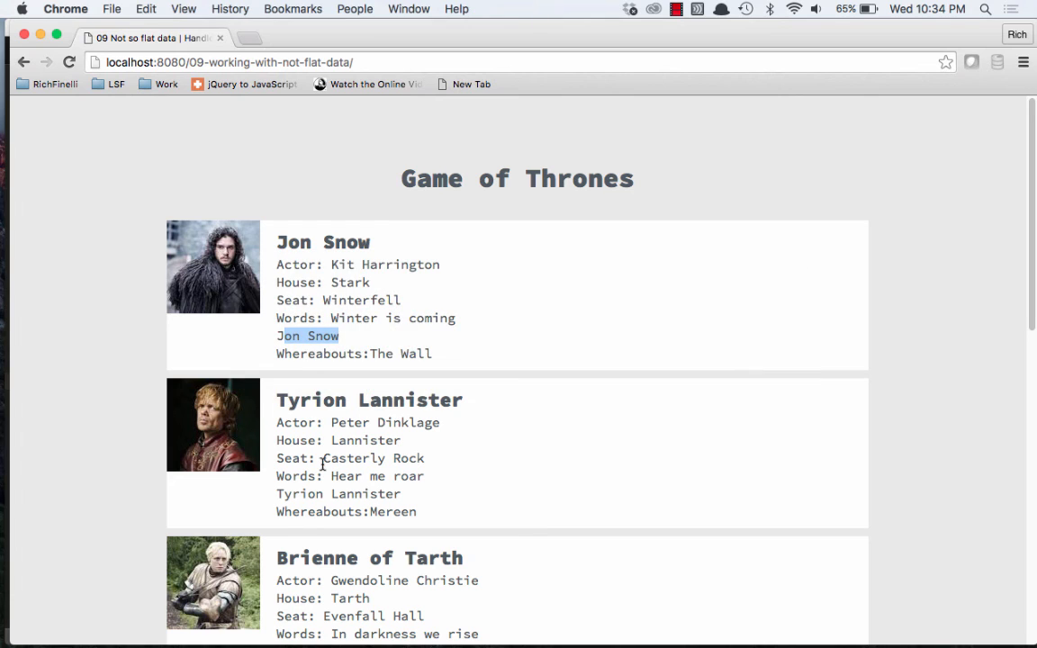
scroll("down", 3)
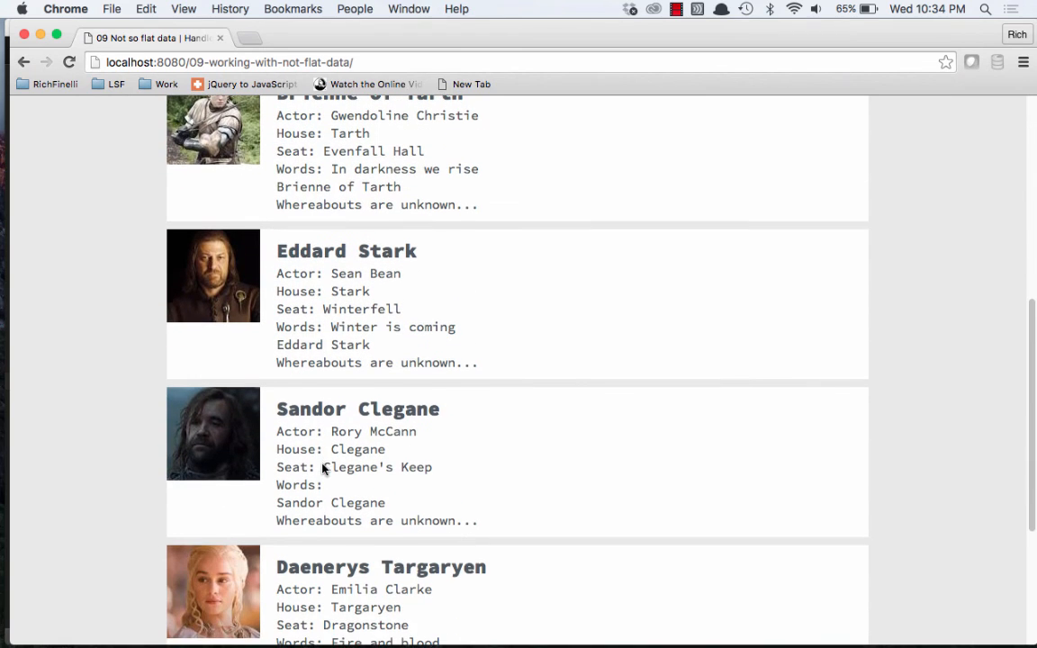
mouse_move(335, 484)
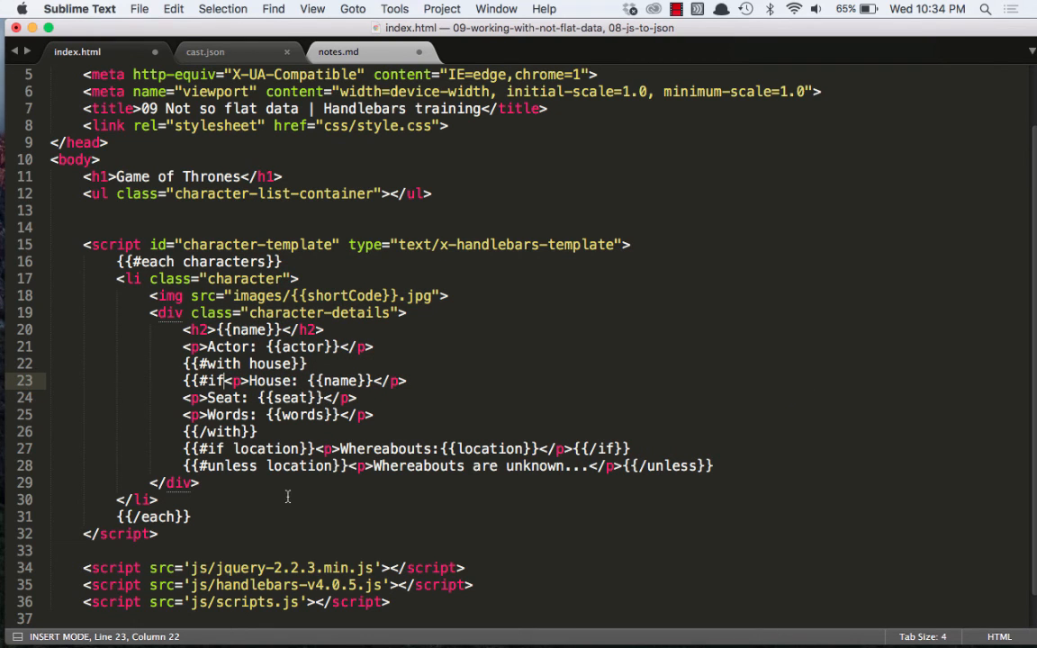
- Wrap House in {{#if name}}…{{/if}}, Seat in {{#if seat}}…{{/if}}, and start {{ before Words
type("name}}")
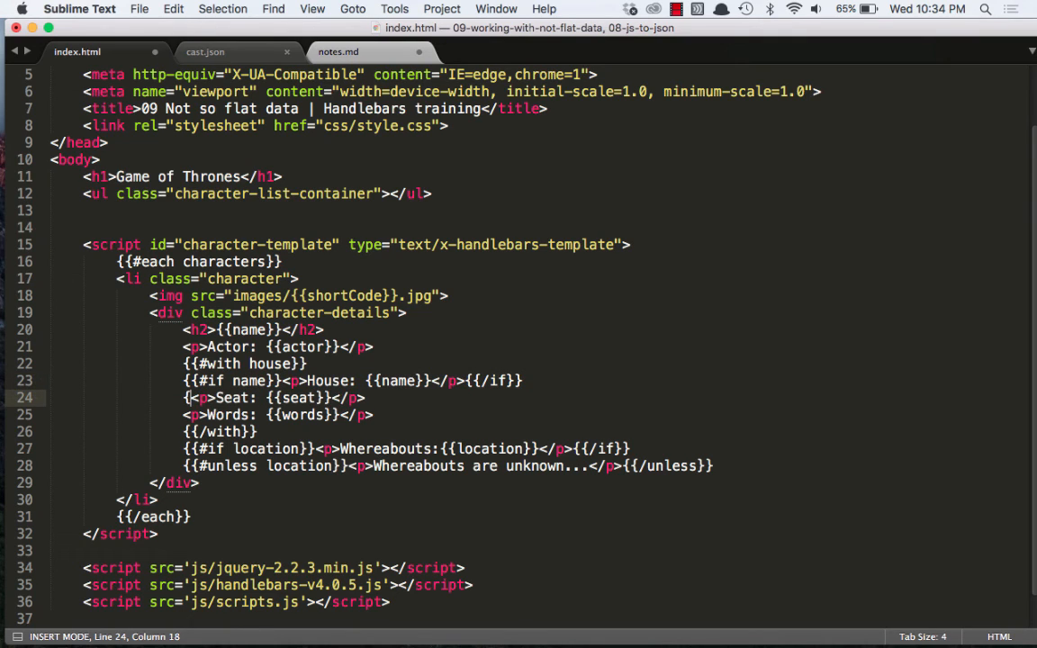
type("{{#if seat")
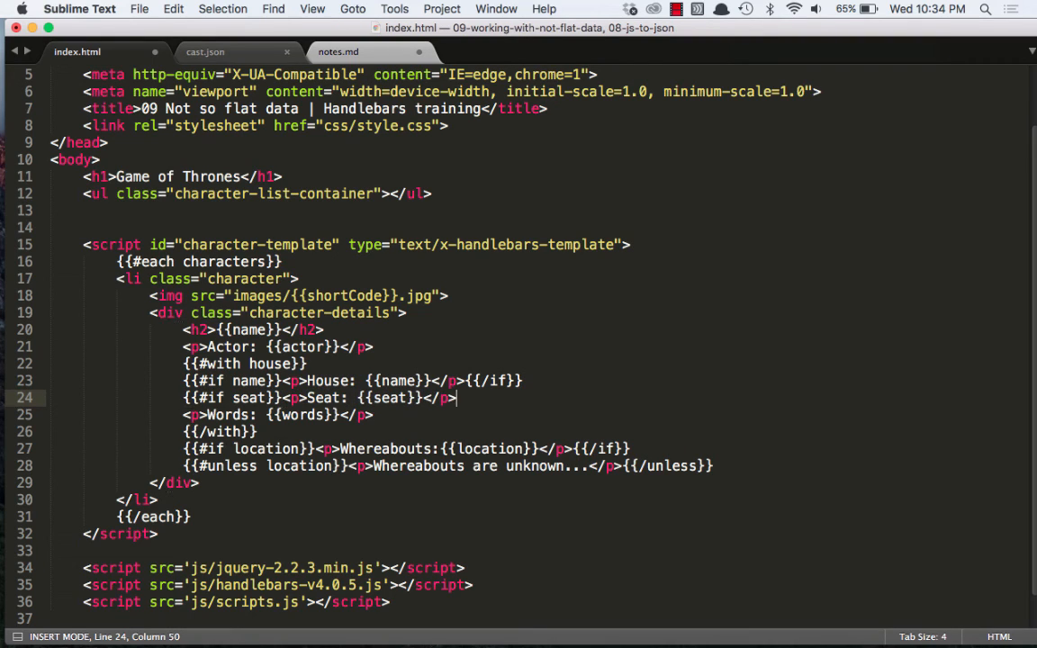
type("{{/if}}")
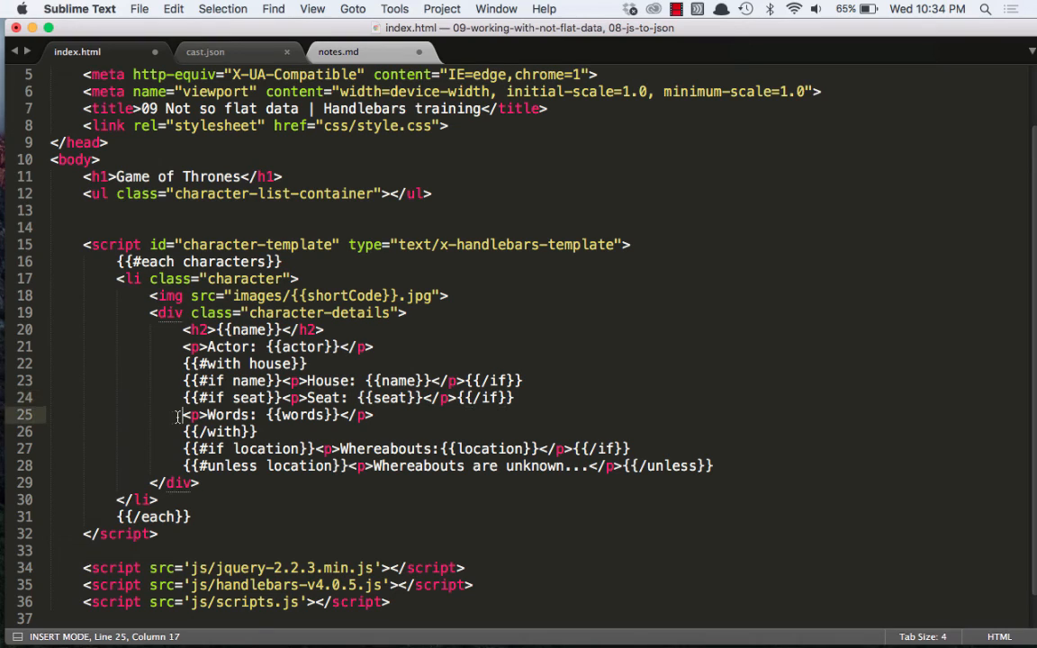
type("{{")
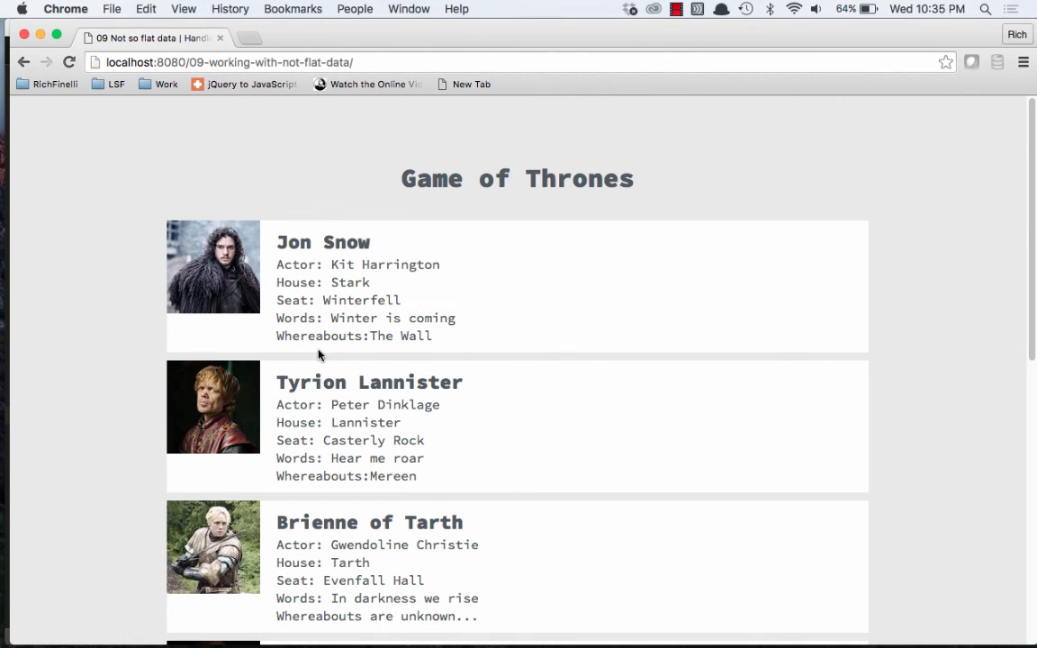
- Scroll down to Sandor Clegane's card to check the empty Words line is gone
scroll("down", 3)
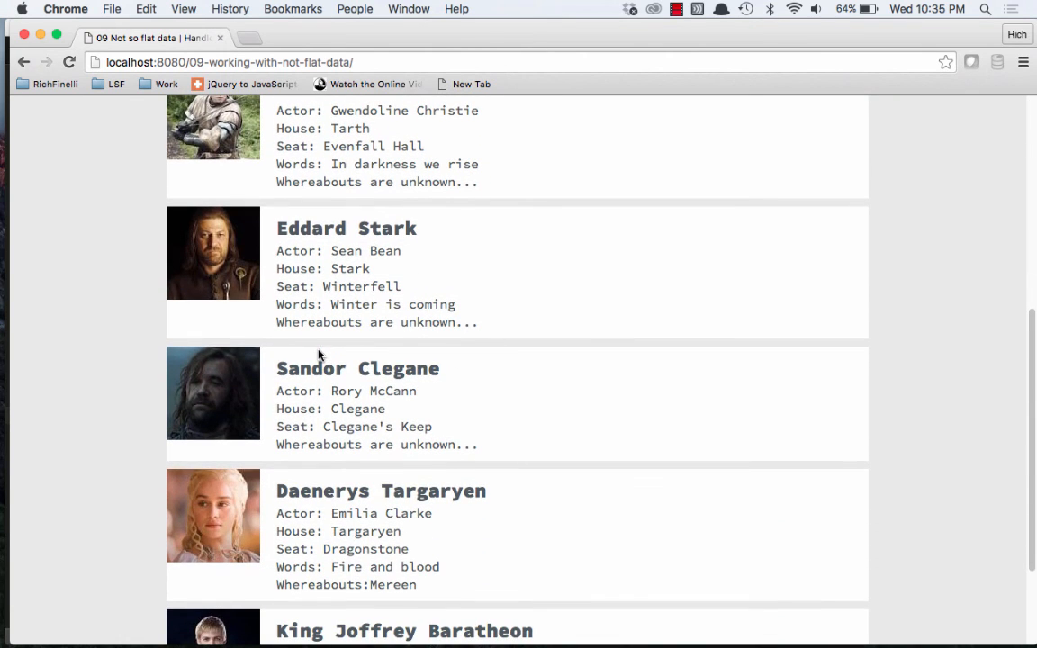
mouse_move(282, 428)
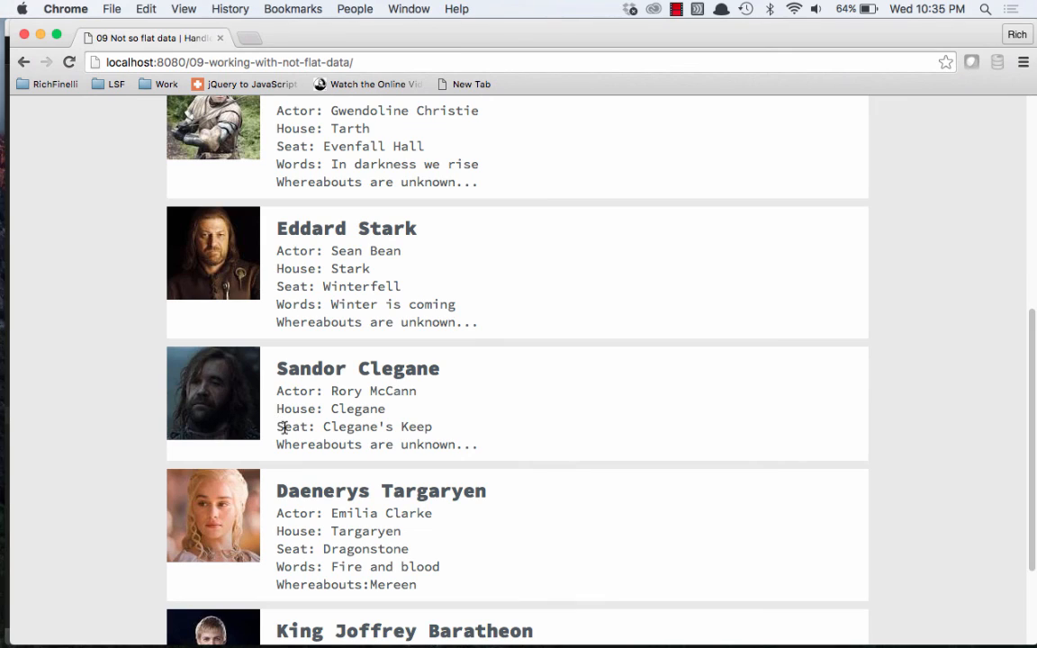
mouse_move(314, 440)
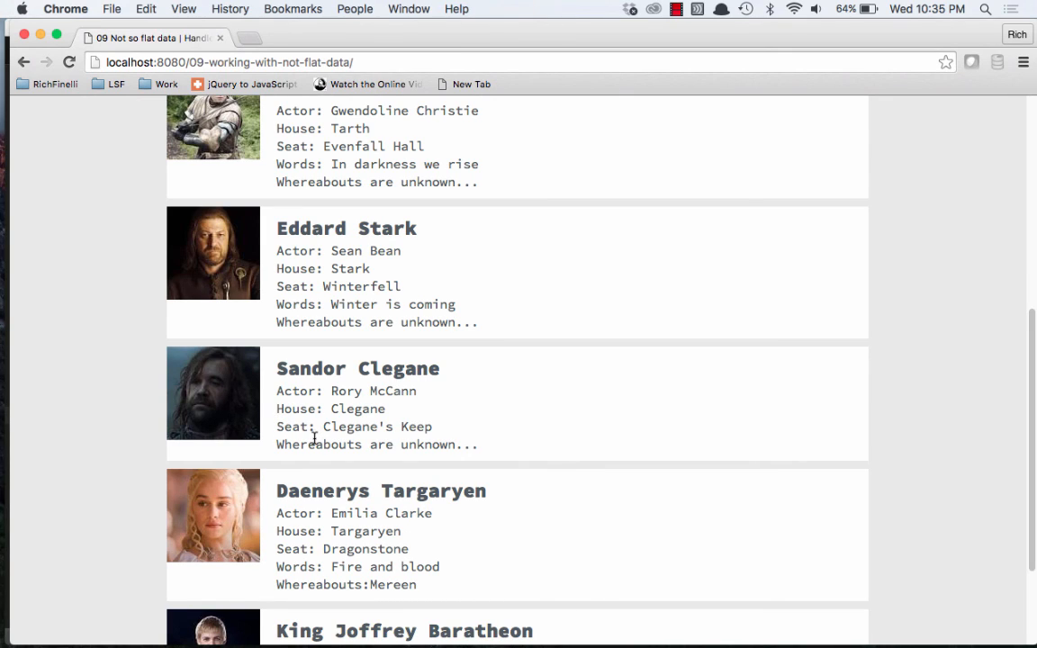